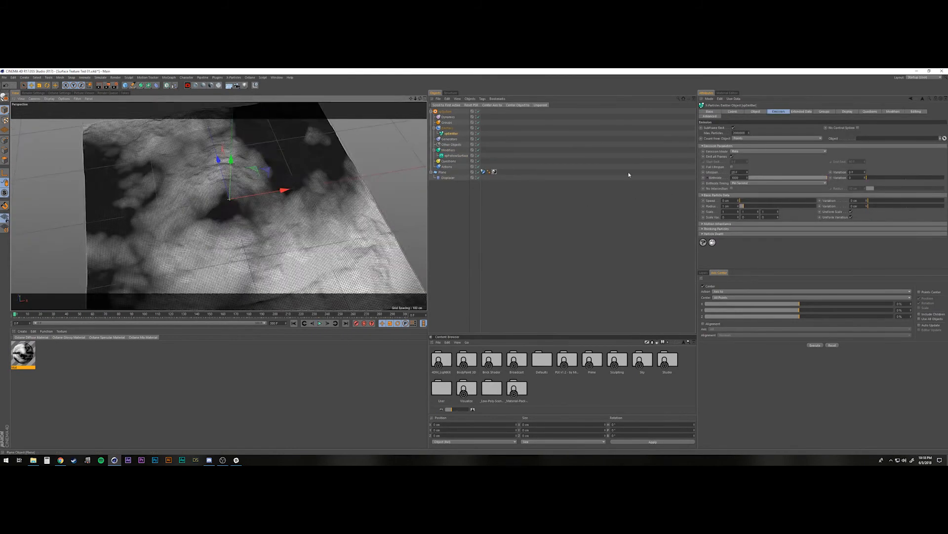
- Wire a green diffuse colour into the particle Octane material and start the Live Viewer render
click(319, 322)
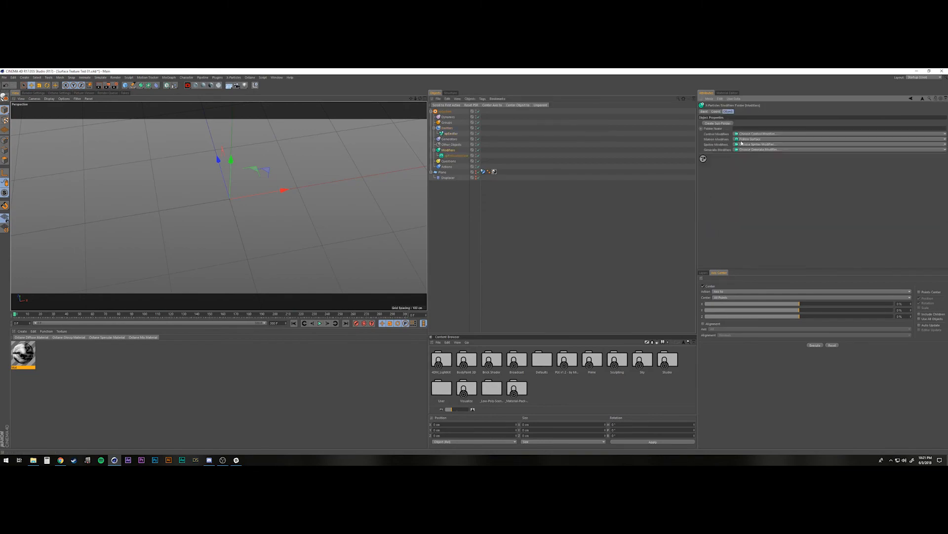
click(449, 134)
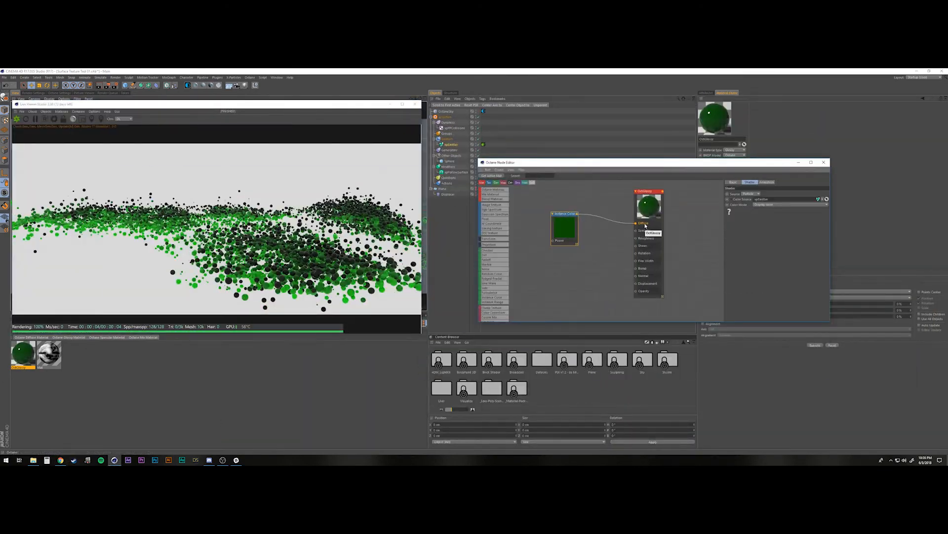
- Close the Node Editor and Live Viewer, leaving the sphere emitter scene
click(4, 77)
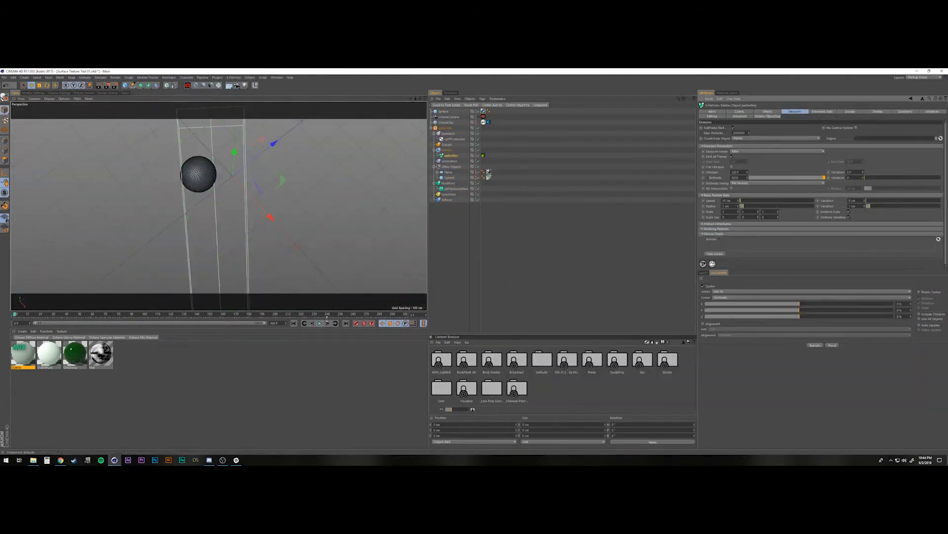
- Select the sphere's collider tag and render the dark sphere in the Octane Live Viewer
click(319, 322)
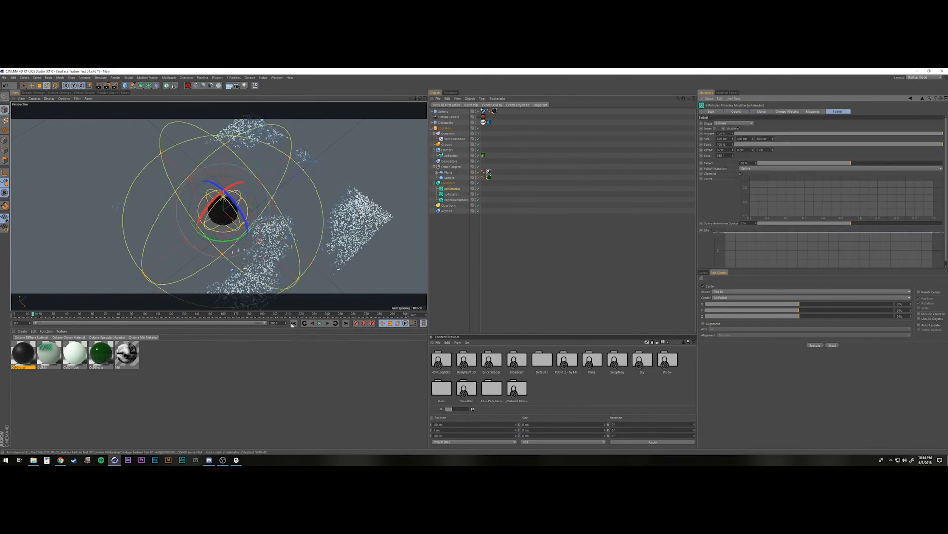
click(319, 322)
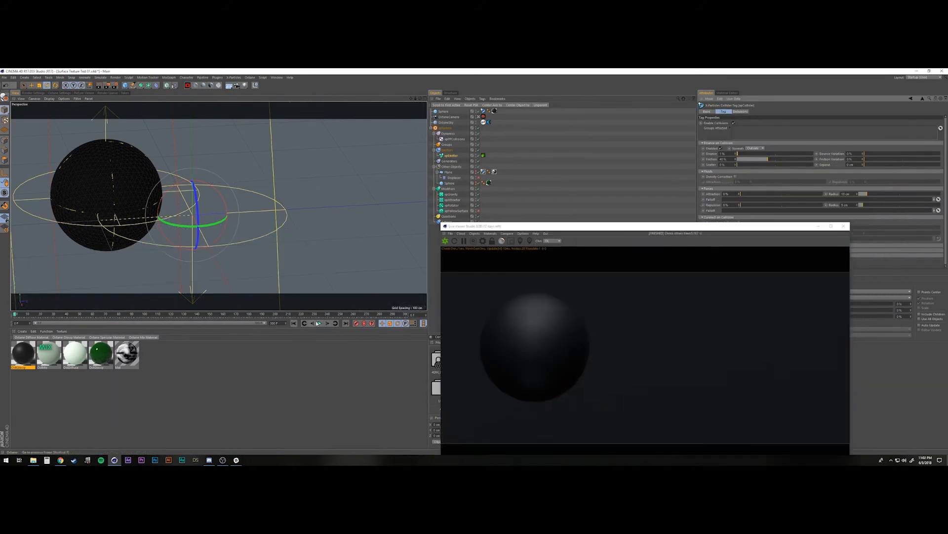
- Switch to the two blue spheres scene and select the emitter to show its gradient display colours
click(319, 322)
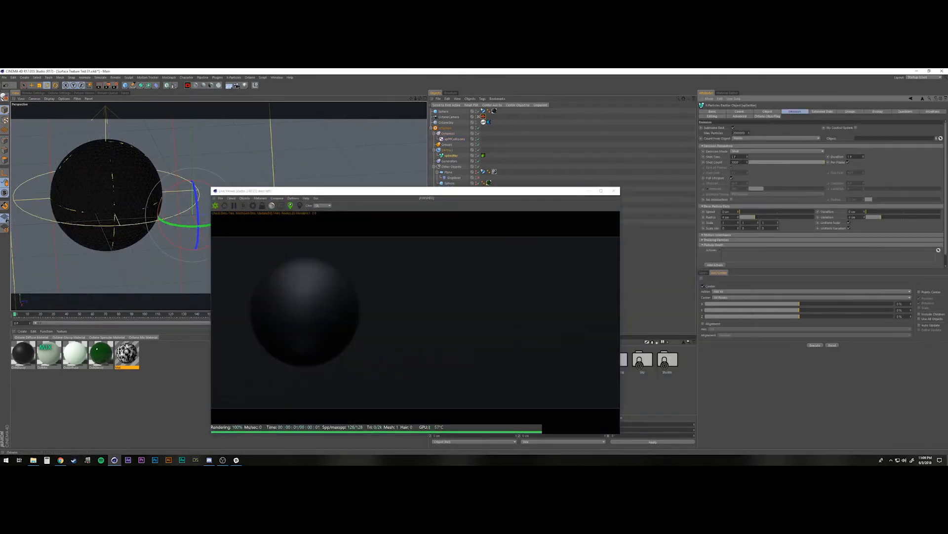
click(320, 322)
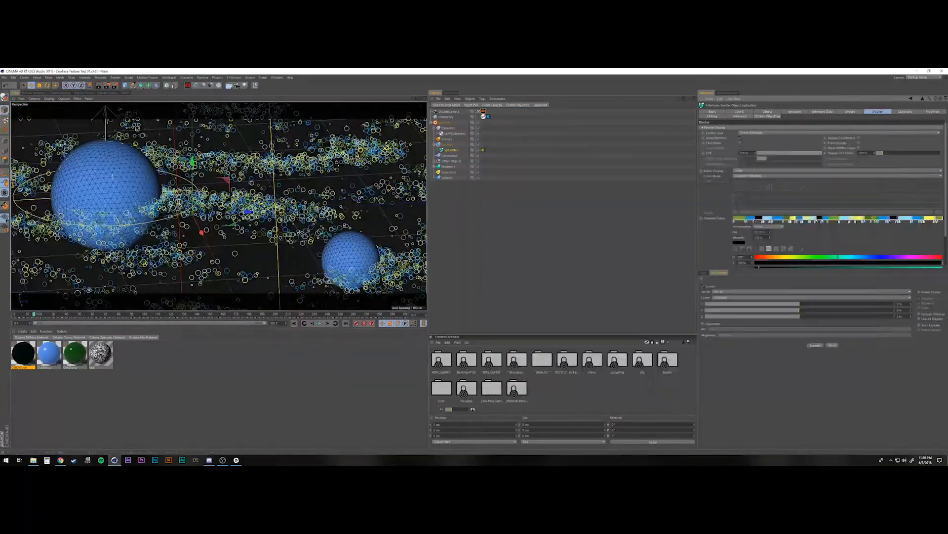
- Expand the null groups in the Object Manager and show a particle modifier's settings
click(320, 322)
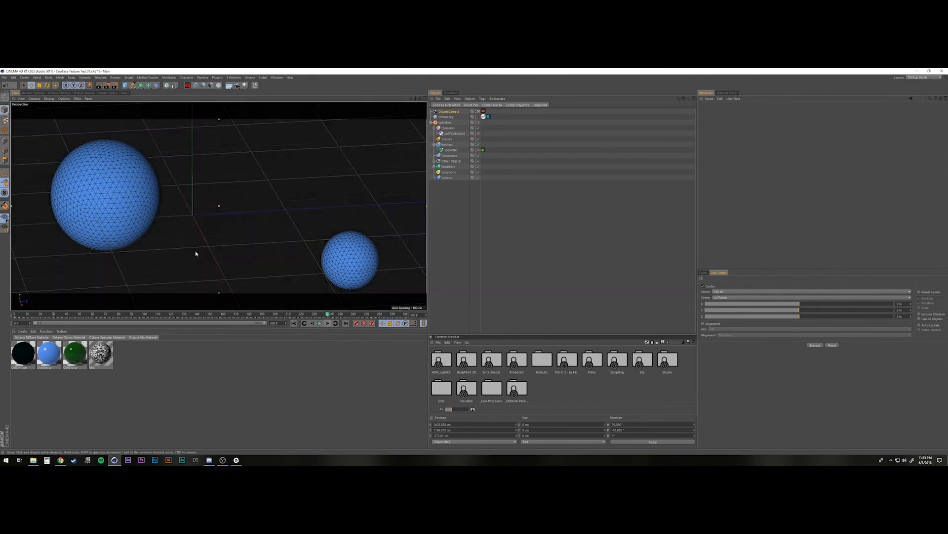
click(446, 122)
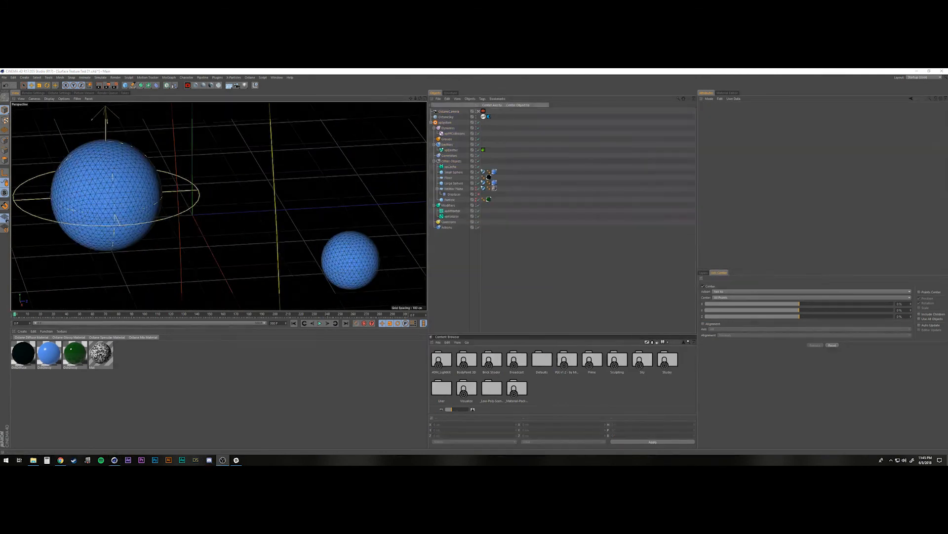
click(319, 322)
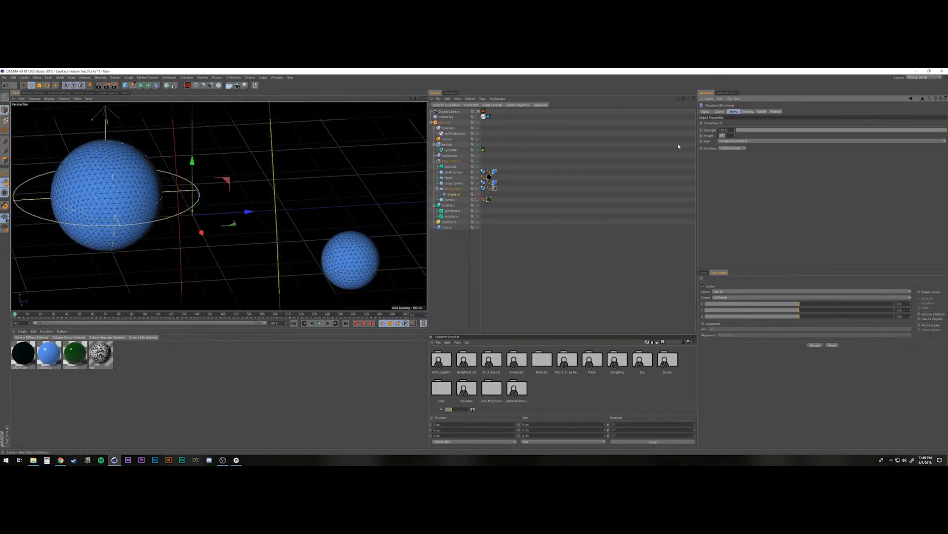
- Check the X-Particles modifier's Falloff settings, play the swirling particle simulation, then stop and rewind
click(319, 322)
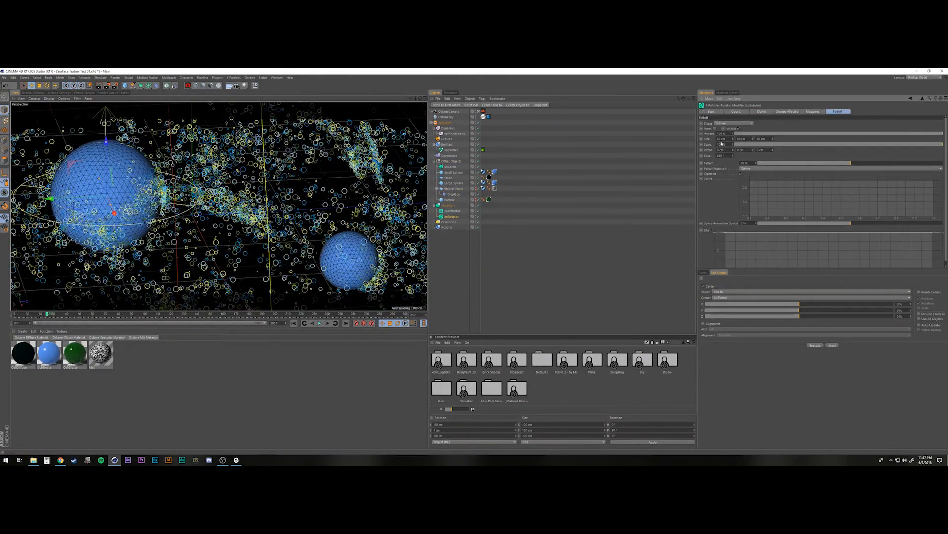
click(319, 322)
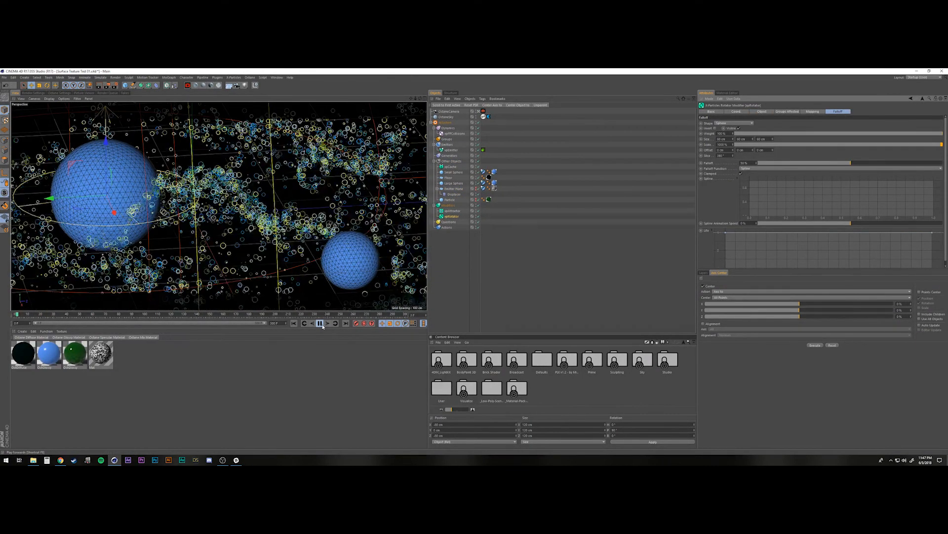
mouse_move(327, 322)
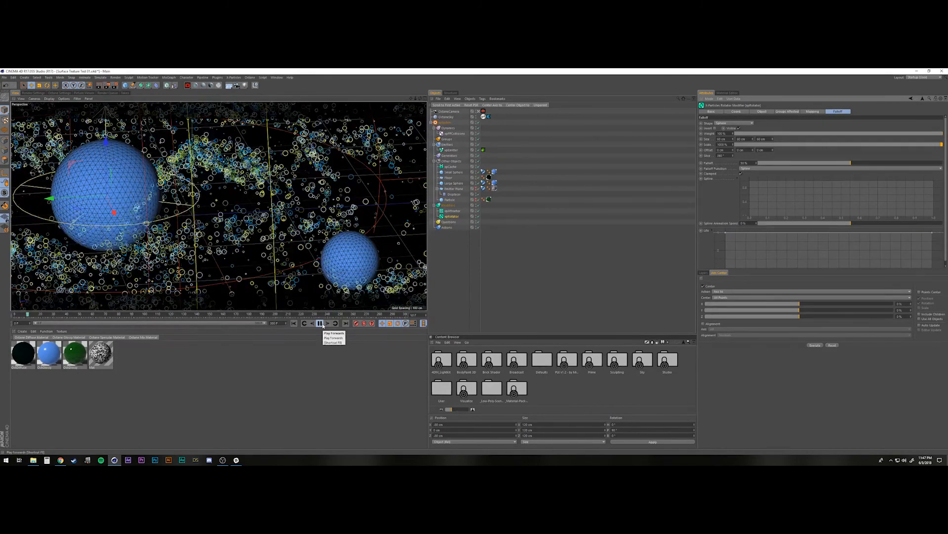
click(319, 322)
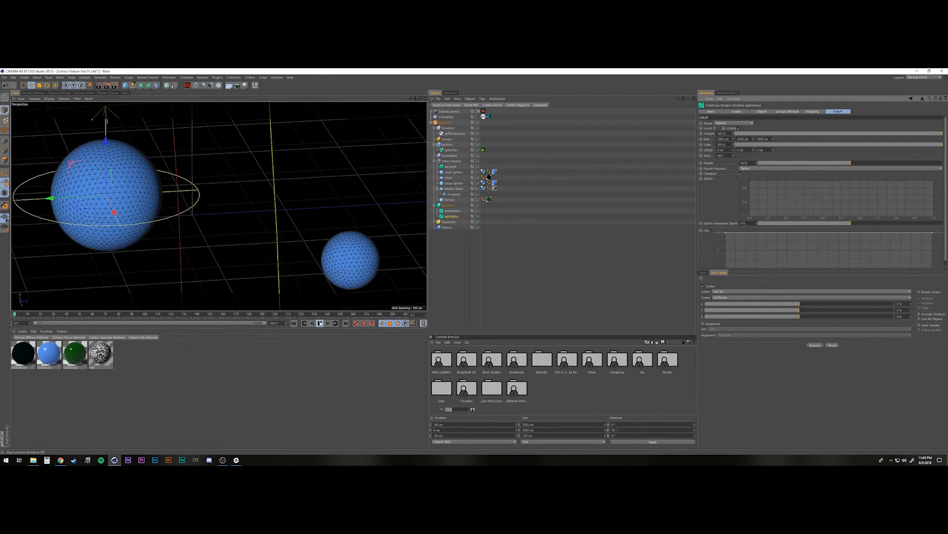